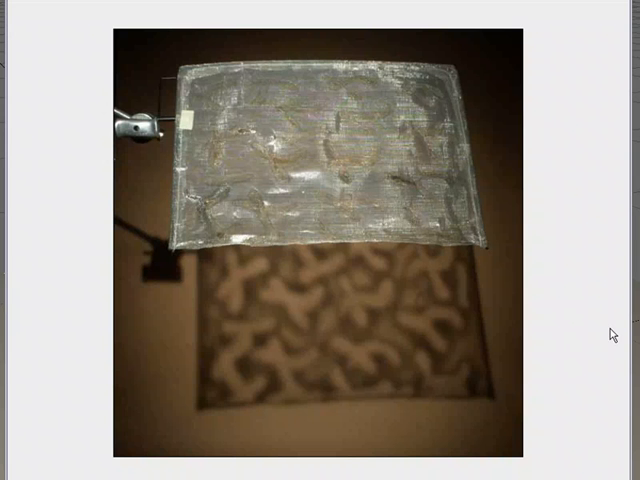
pyautogui.moveTo(250, 372)
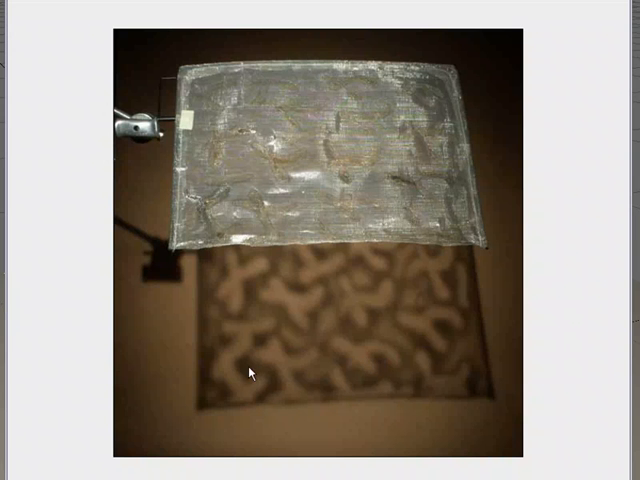
pyautogui.moveTo(287, 424)
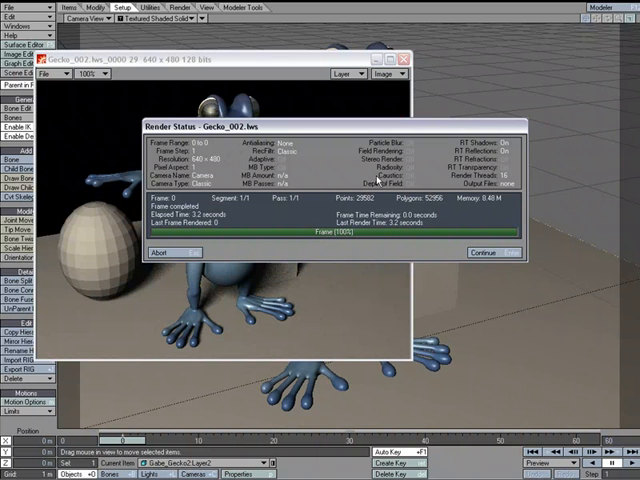
# Dismiss the Render Status window after the first plain test render.
pyautogui.click(484, 252)
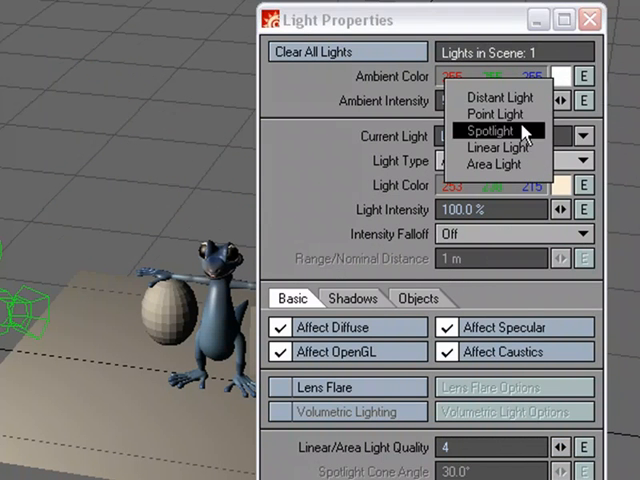
# Make the light a spotlight projecting metal-gobo-ferns.jpg, chosen from thumbnail previews.
pyautogui.click(494, 131)
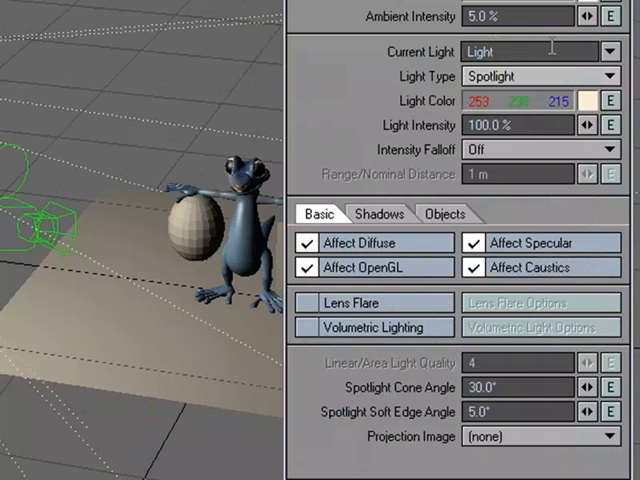
pyautogui.moveTo(512, 77)
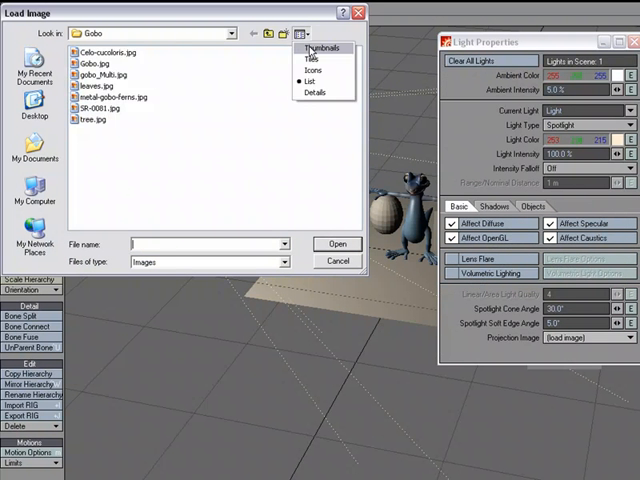
pyautogui.click(319, 48)
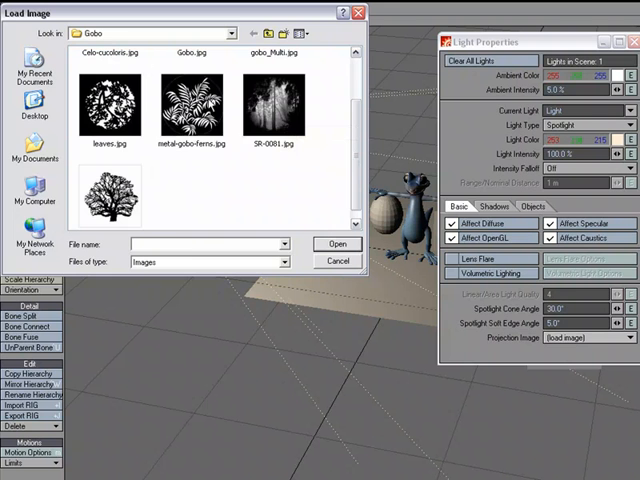
pyautogui.click(190, 105)
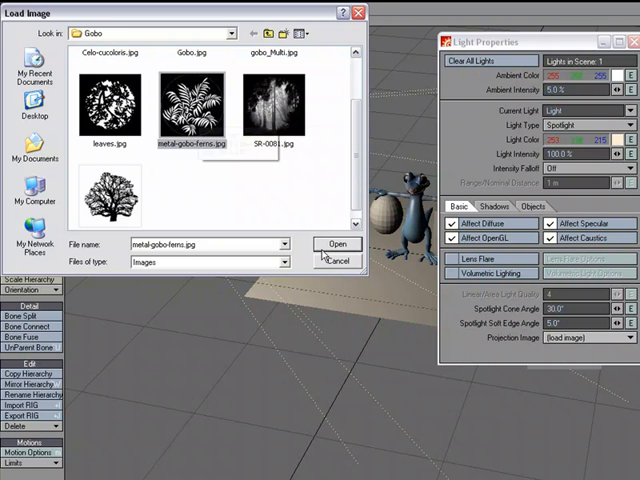
pyautogui.click(338, 243)
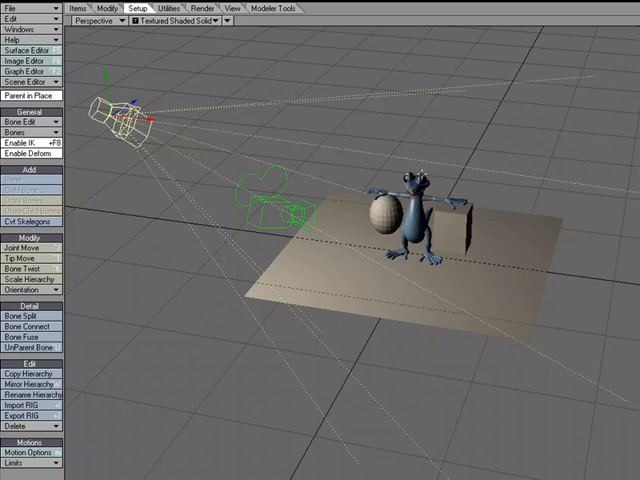
# Switch to Light View and set the Spotlight Cone Angle to 15°.
pyautogui.click(90, 19)
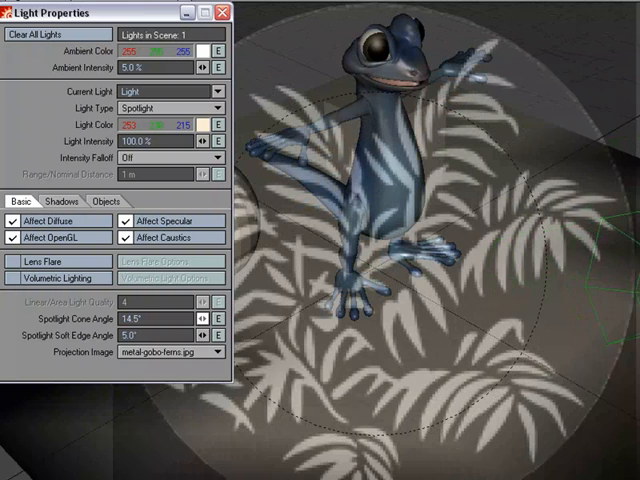
pyautogui.click(204, 317)
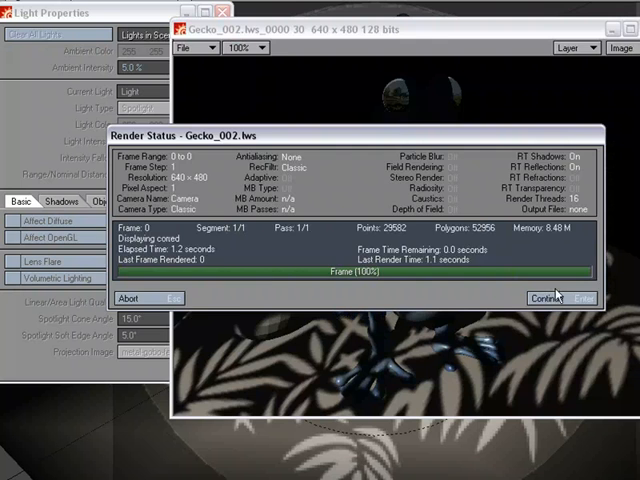
# Dismiss the render status to inspect the fern-shadowed gecko render.
pyautogui.click(543, 297)
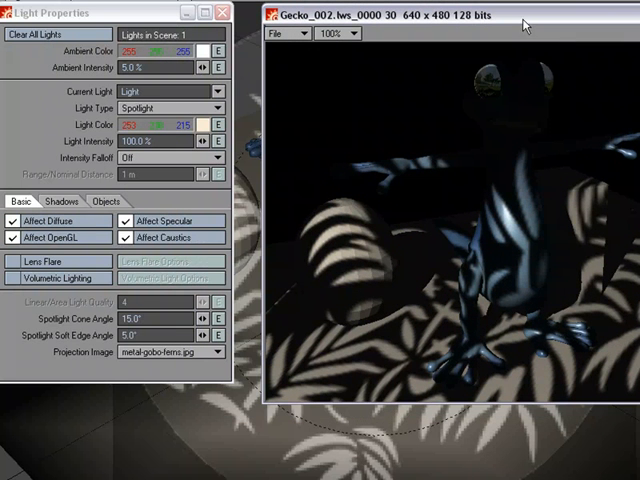
pyautogui.moveTo(492, 90)
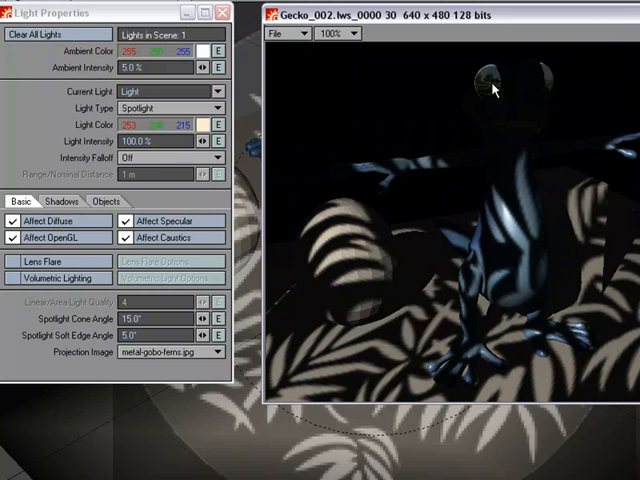
pyautogui.moveTo(540, 180)
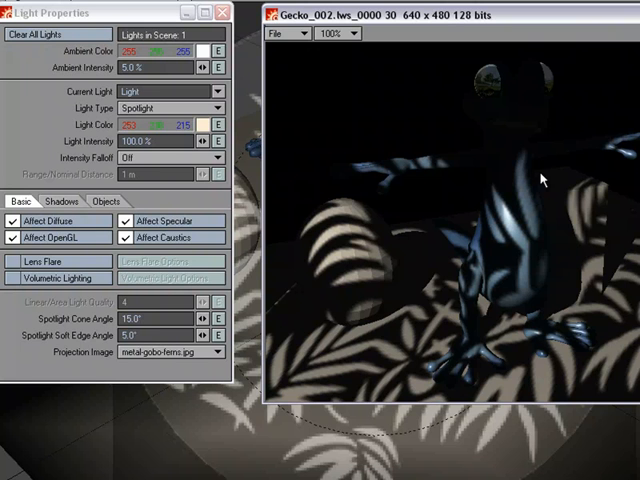
pyautogui.moveTo(625, 278)
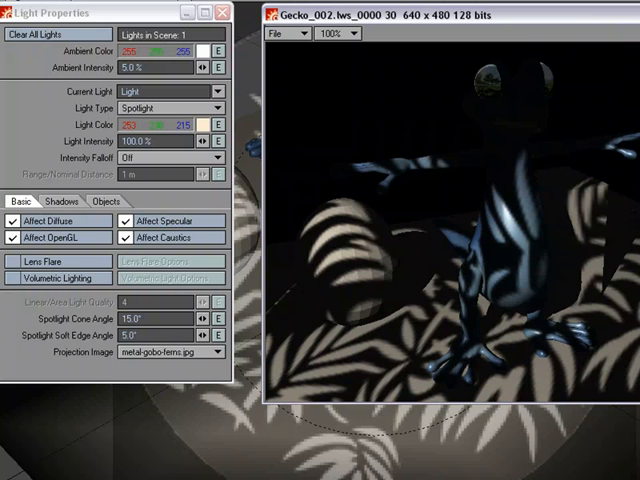
pyautogui.moveTo(582, 368)
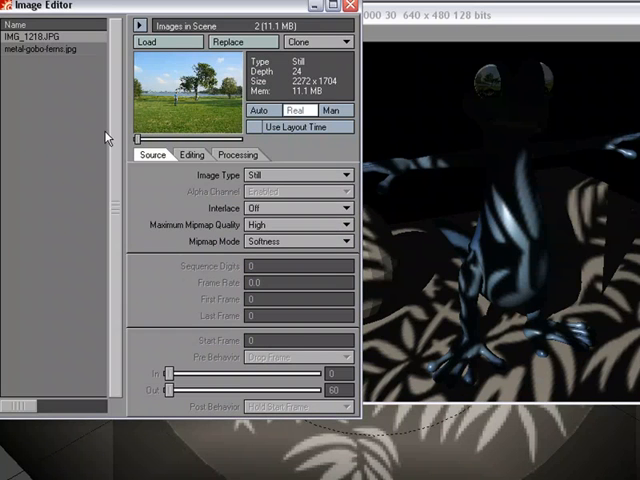
# Preview metal-gobo-ferns.jpg in the Image Editor, then re-render and dismiss the status.
pyautogui.click(45, 50)
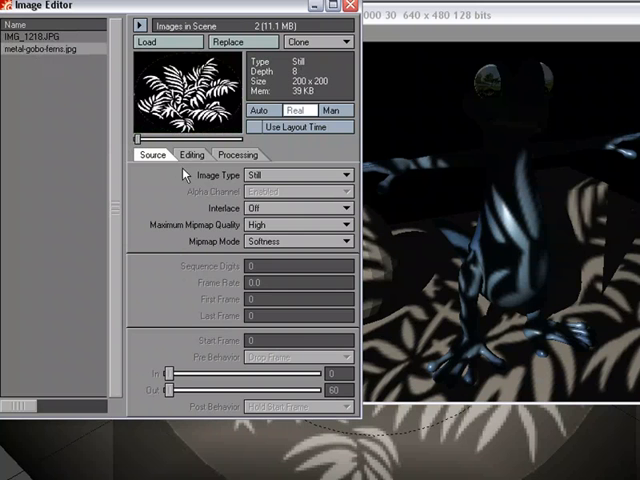
pyautogui.click(191, 155)
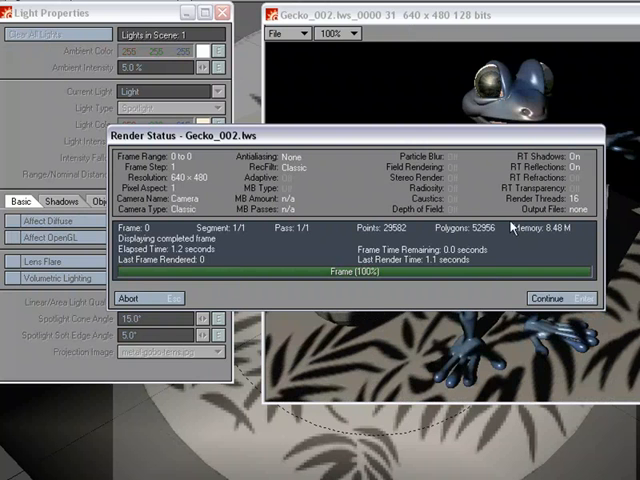
pyautogui.click(559, 298)
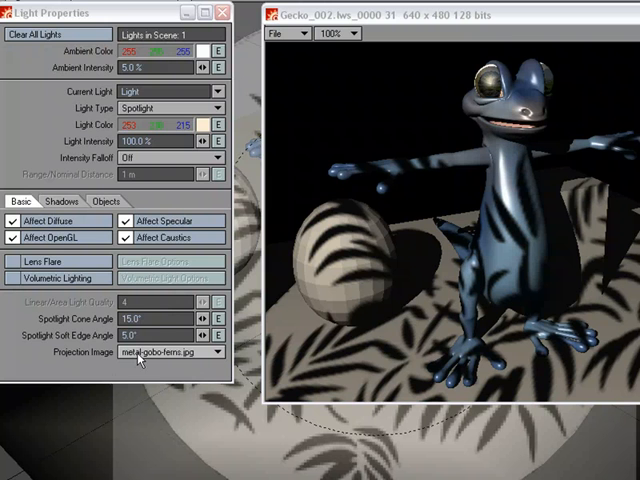
pyautogui.click(170, 352)
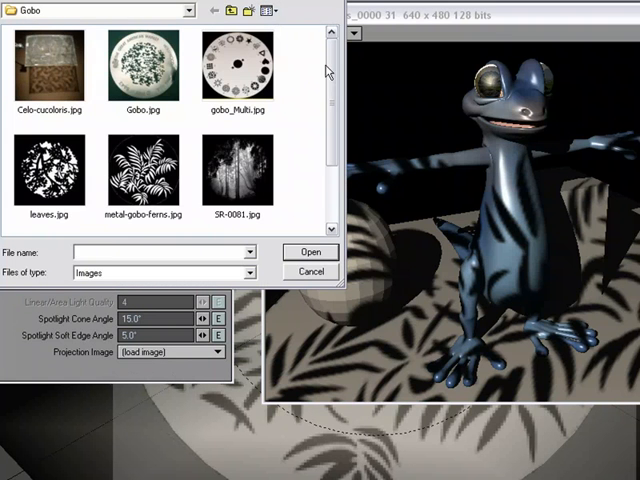
# Load SR-0081.jpg as the spotlight projection image.
pyautogui.click(240, 170)
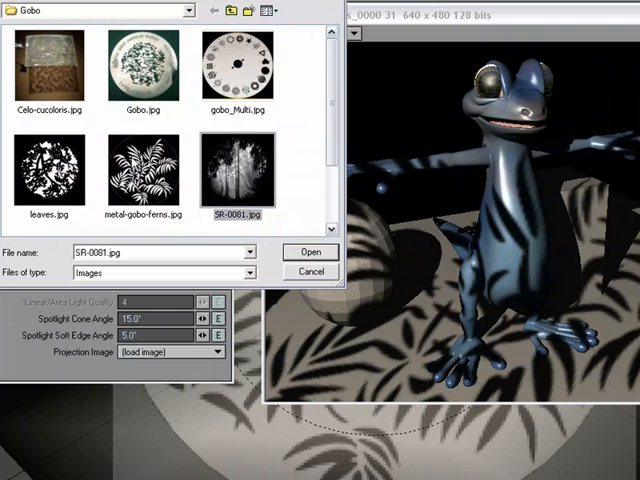
pyautogui.moveTo(220, 180)
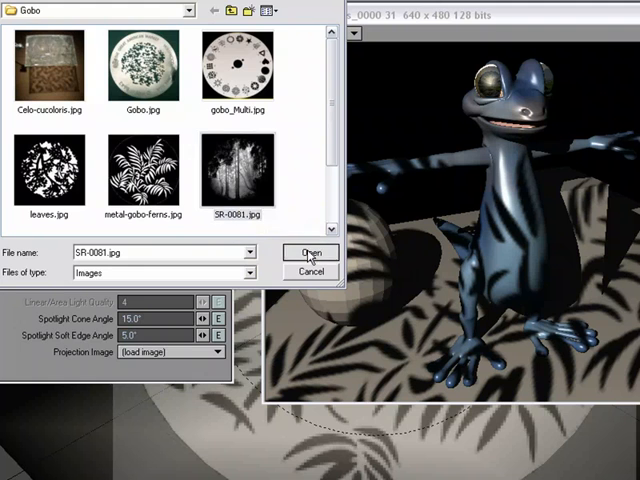
pyautogui.click(311, 253)
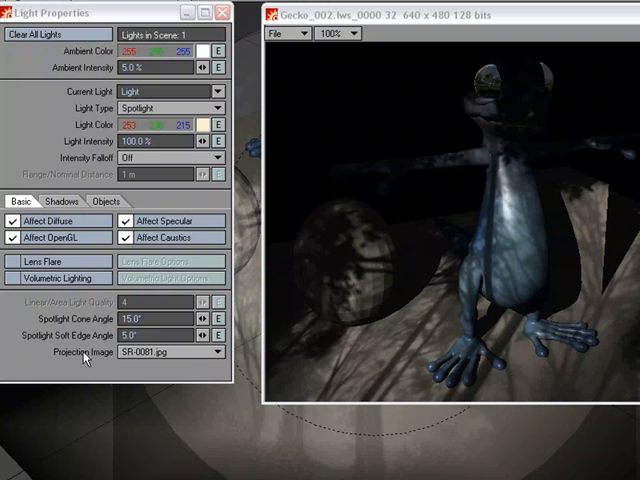
pyautogui.moveTo(335, 334)
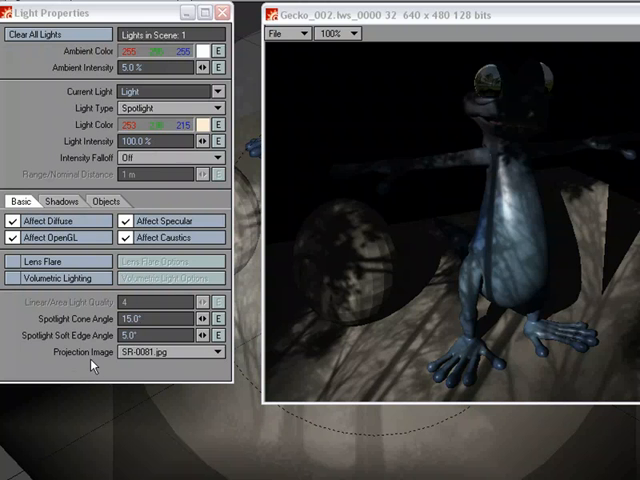
pyautogui.moveTo(198, 363)
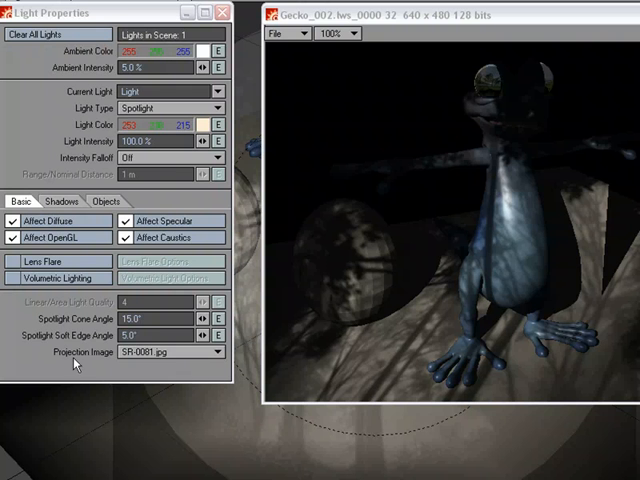
# Set the spotlight projection image to the IMG_1218.JPG landscape photo.
pyautogui.click(210, 351)
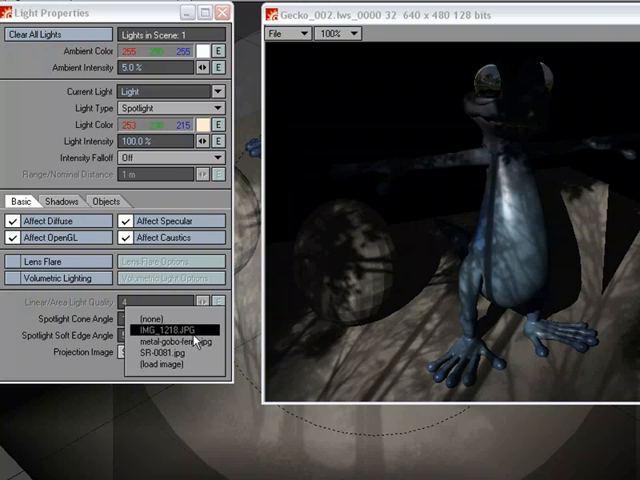
pyautogui.click(157, 327)
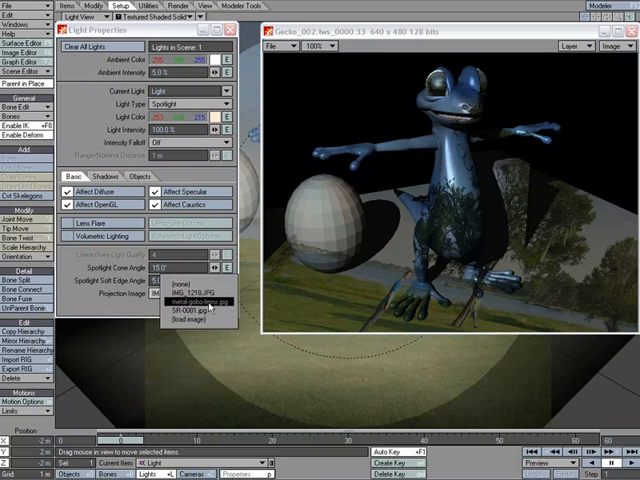
# Set the projection back to SR-0081.jpg and close Light Properties.
pyautogui.click(186, 299)
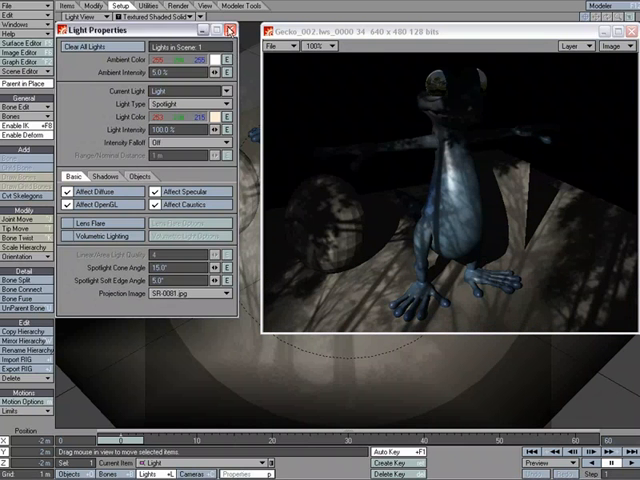
pyautogui.click(229, 30)
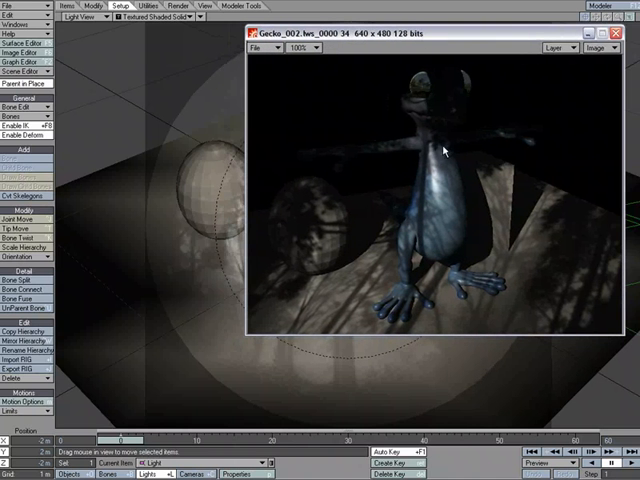
pyautogui.moveTo(522, 270)
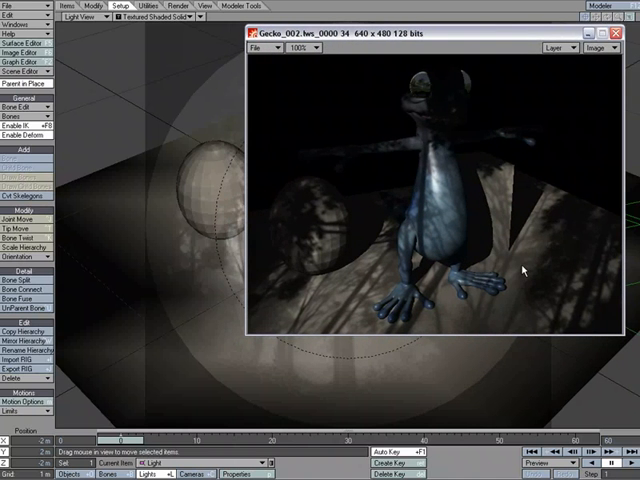